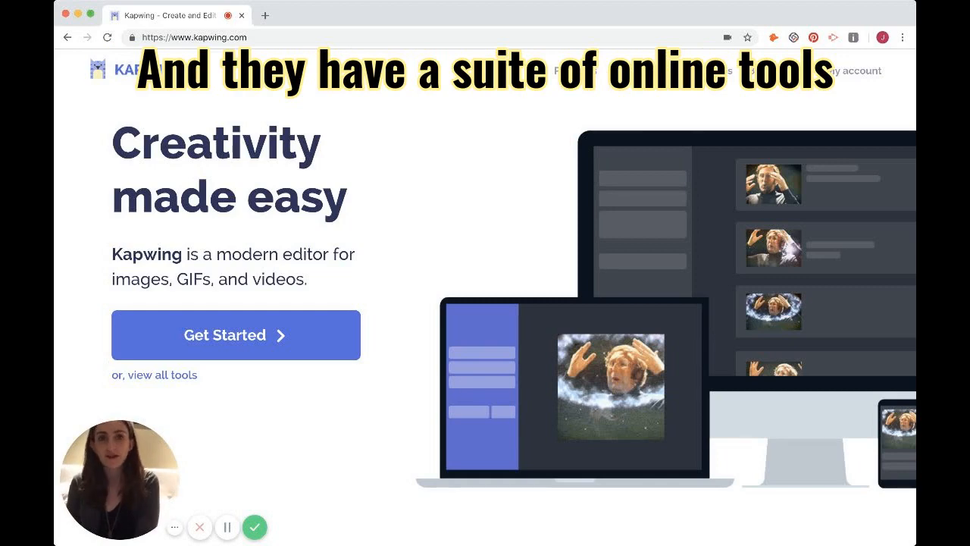
Scroll the Kapwing homepage down to the grid of online tools
{"action": "scroll", "scroll_direction": "down", "scroll_amount": 3}
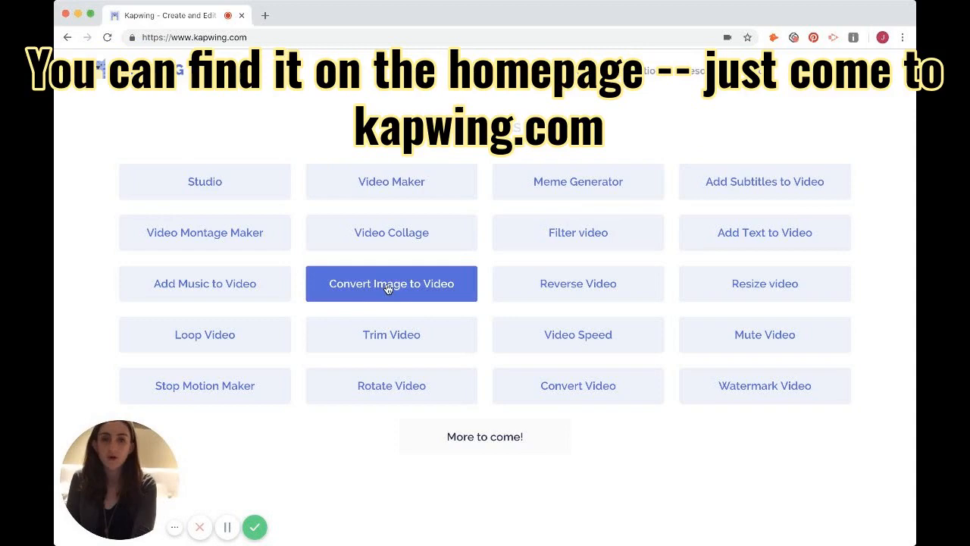
{"action": "mouse_move", "coordinate": [333, 182]}
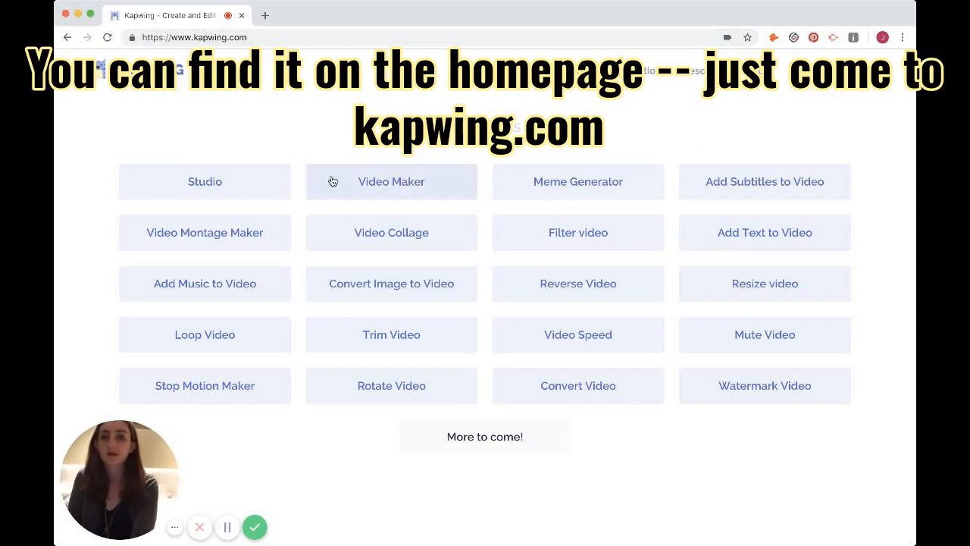
Start the Convert Image to Video tool and upload the New Year's Eve group photo
{"action": "left_click", "coordinate": [391, 283]}
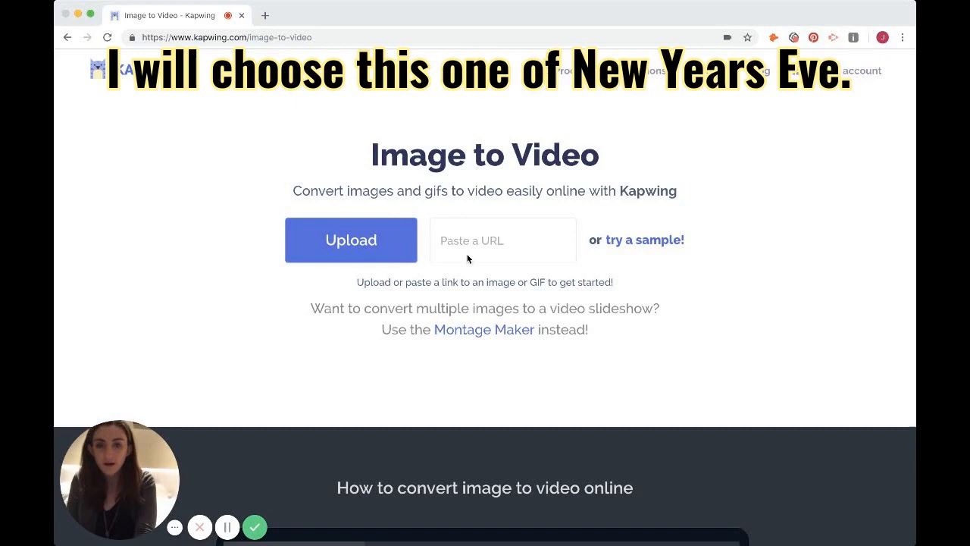
{"action": "mouse_move", "coordinate": [376, 283]}
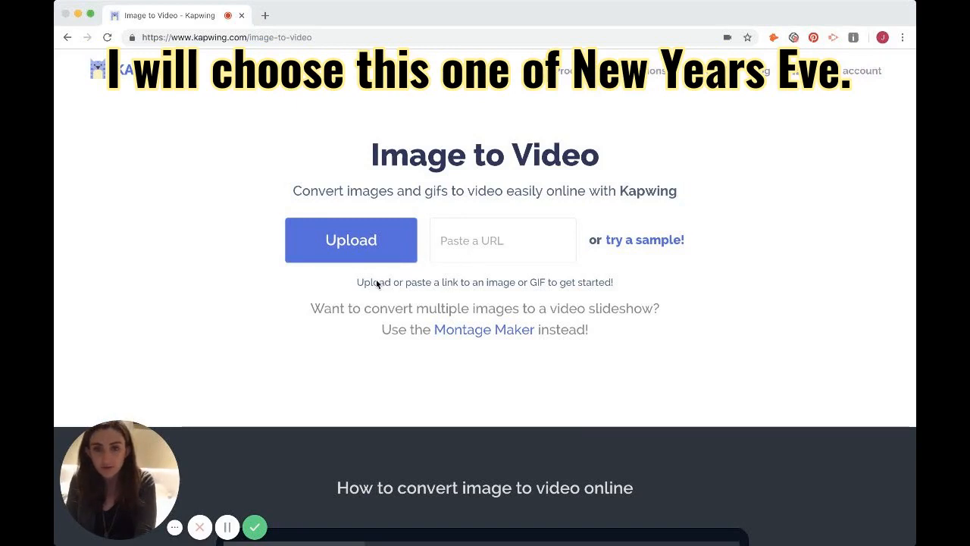
{"action": "mouse_move", "coordinate": [391, 278]}
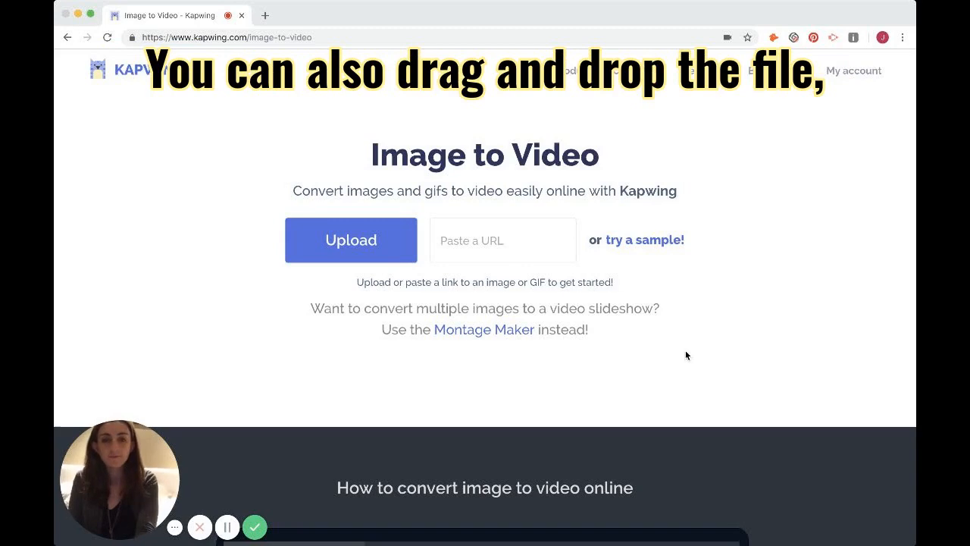
{"action": "left_click", "coordinate": [352, 240]}
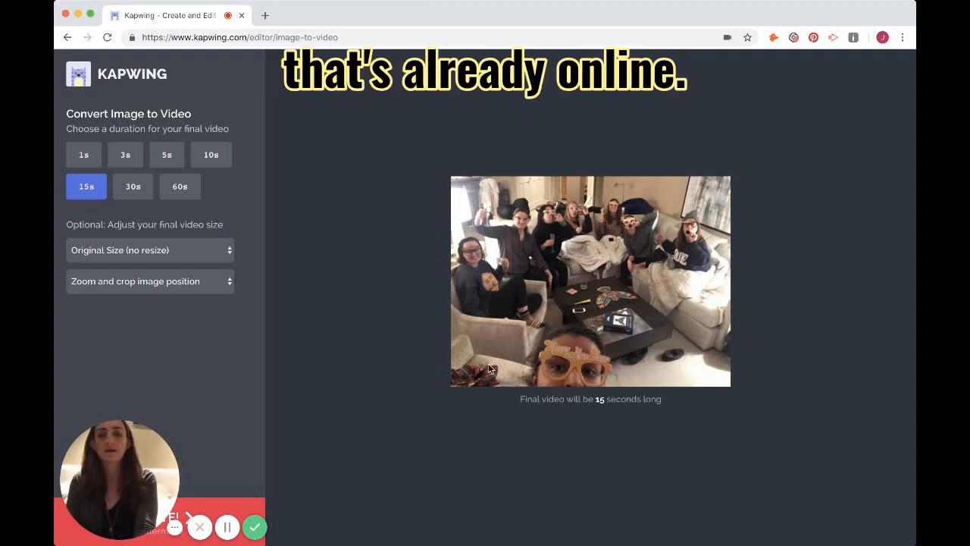
{"action": "mouse_move", "coordinate": [366, 206]}
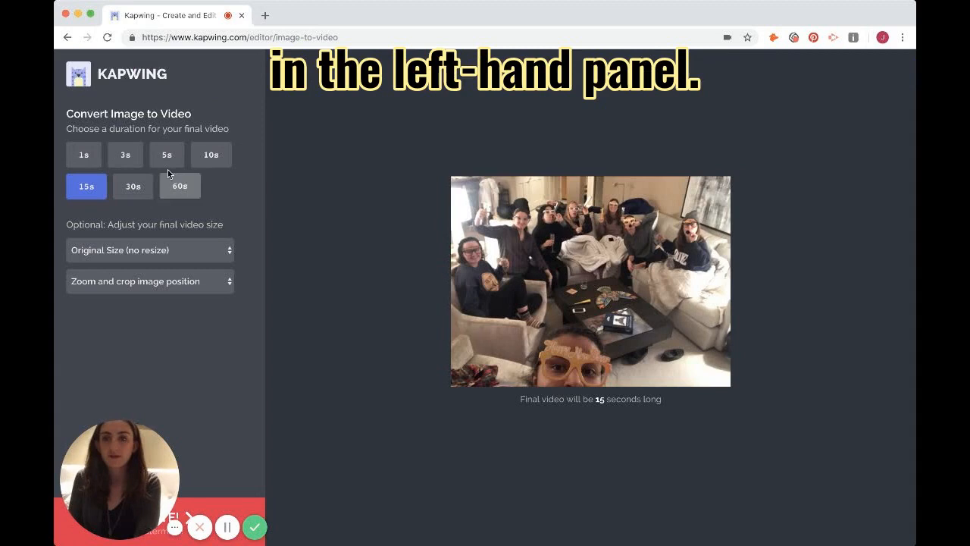
Set the video to 5 seconds, 9:16 (Story) size, and Fit image with border
{"action": "left_click", "coordinate": [167, 154]}
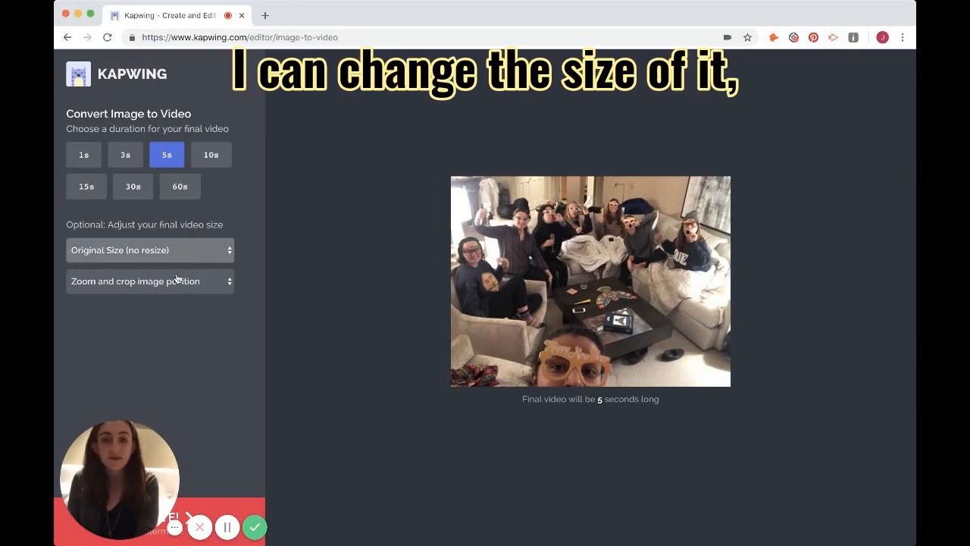
{"action": "left_click", "coordinate": [148, 251]}
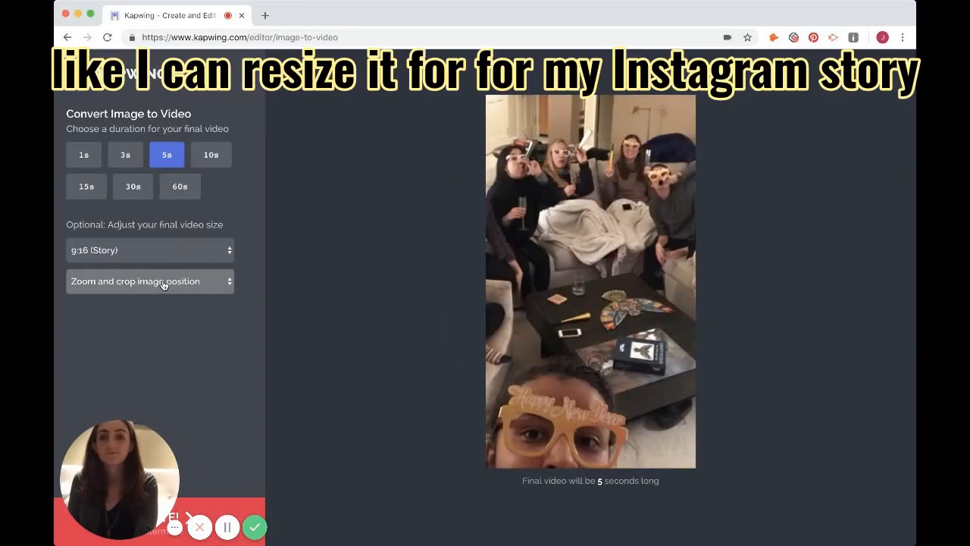
{"action": "left_click", "coordinate": [149, 280]}
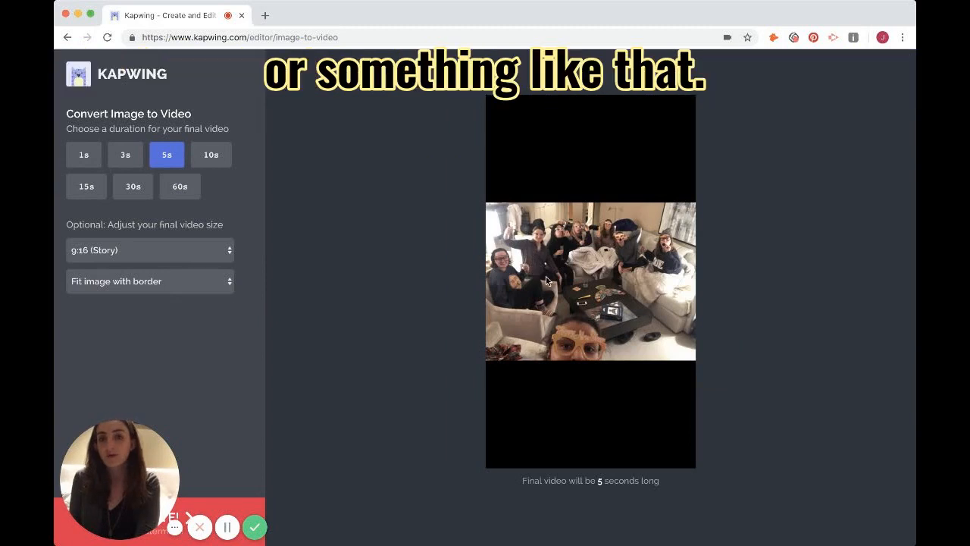
{"action": "mouse_move", "coordinate": [558, 274]}
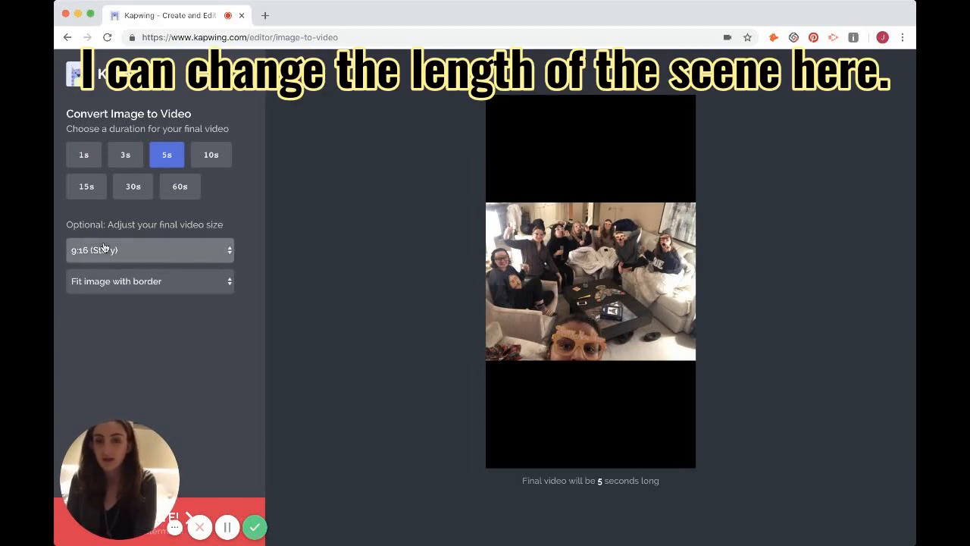
{"action": "mouse_move", "coordinate": [139, 394]}
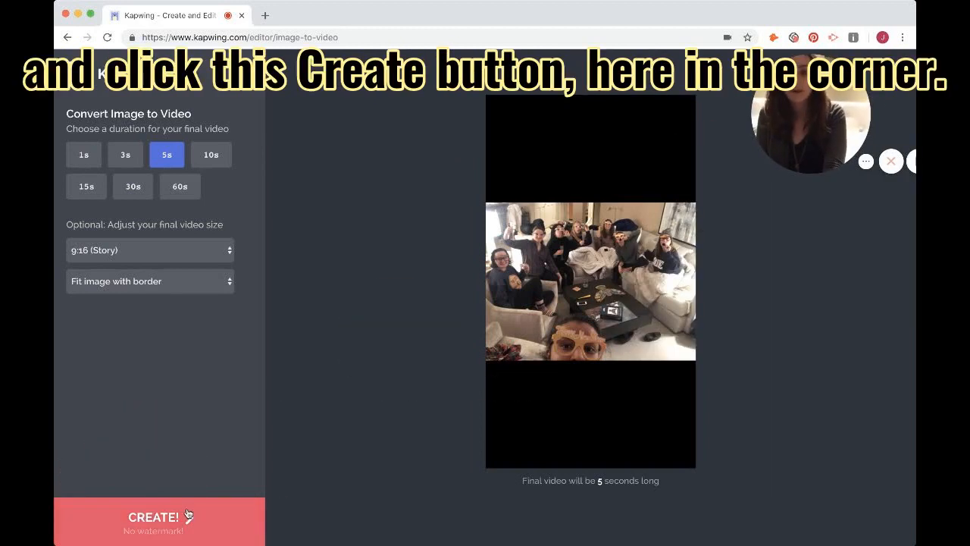
Create the video and wait for the 'Your video is ready' page
{"action": "left_click", "coordinate": [154, 519]}
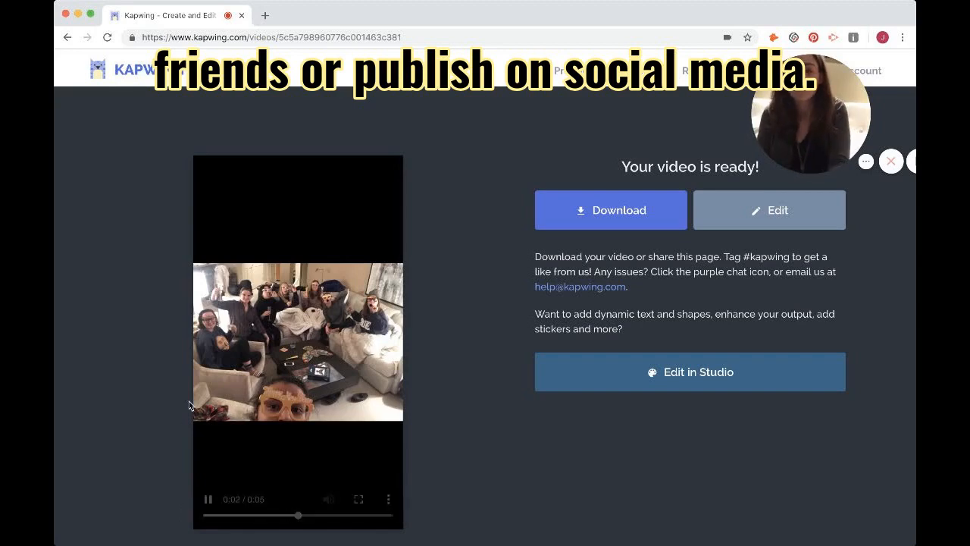
Preview the finished 5-second story video and download it as an MP4
{"action": "scroll", "scroll_direction": "down", "scroll_amount": 3}
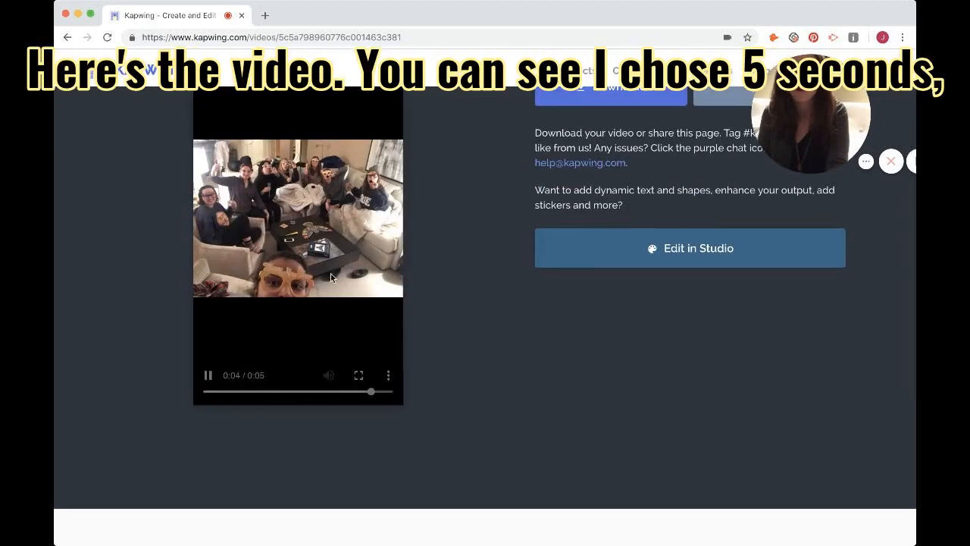
{"action": "scroll", "scroll_direction": "up", "scroll_amount": 3}
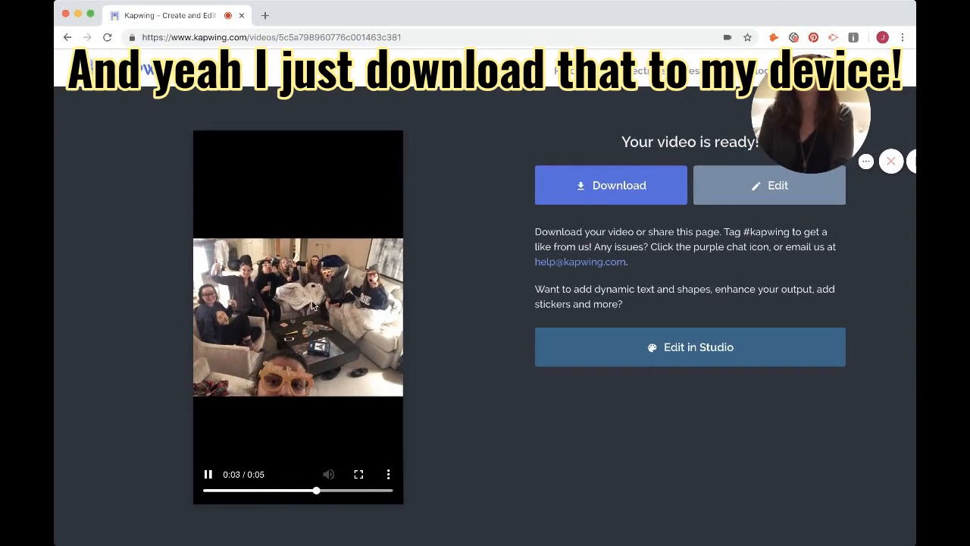
{"action": "left_click", "coordinate": [610, 185]}
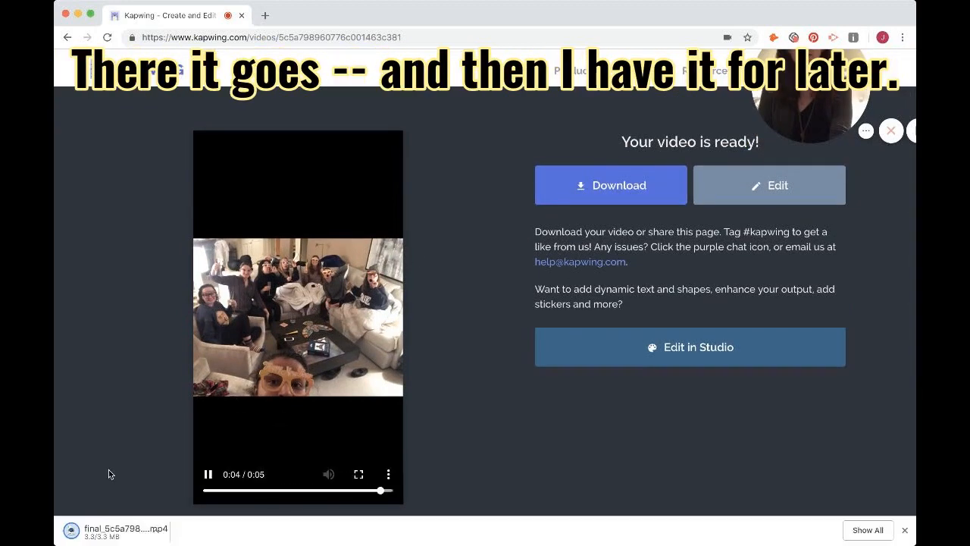